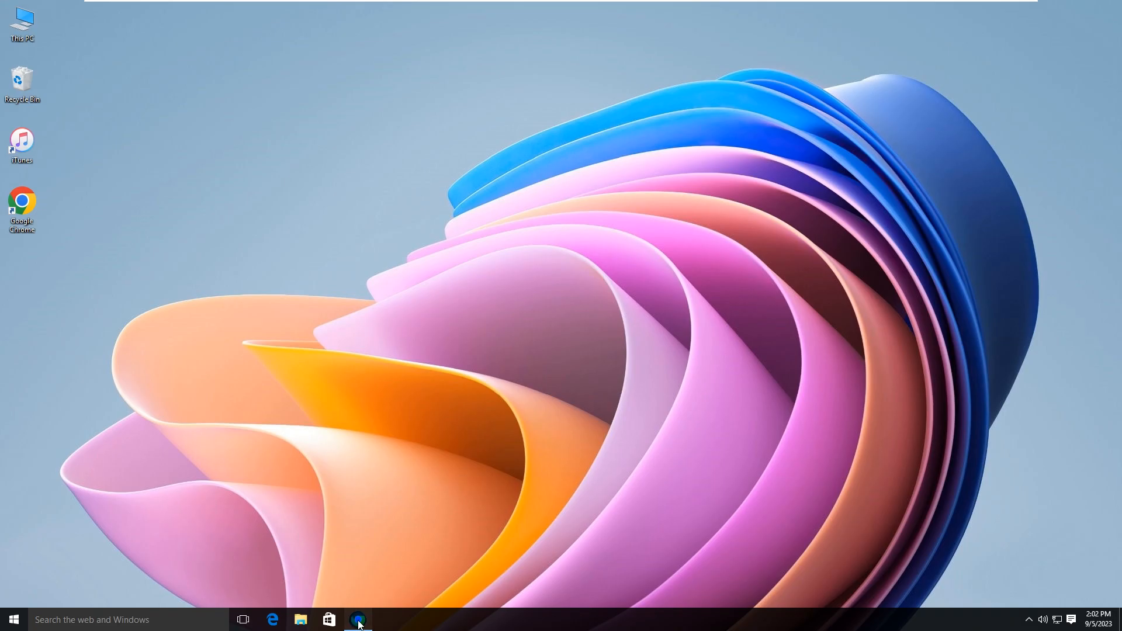
pyautogui.click(357, 620)
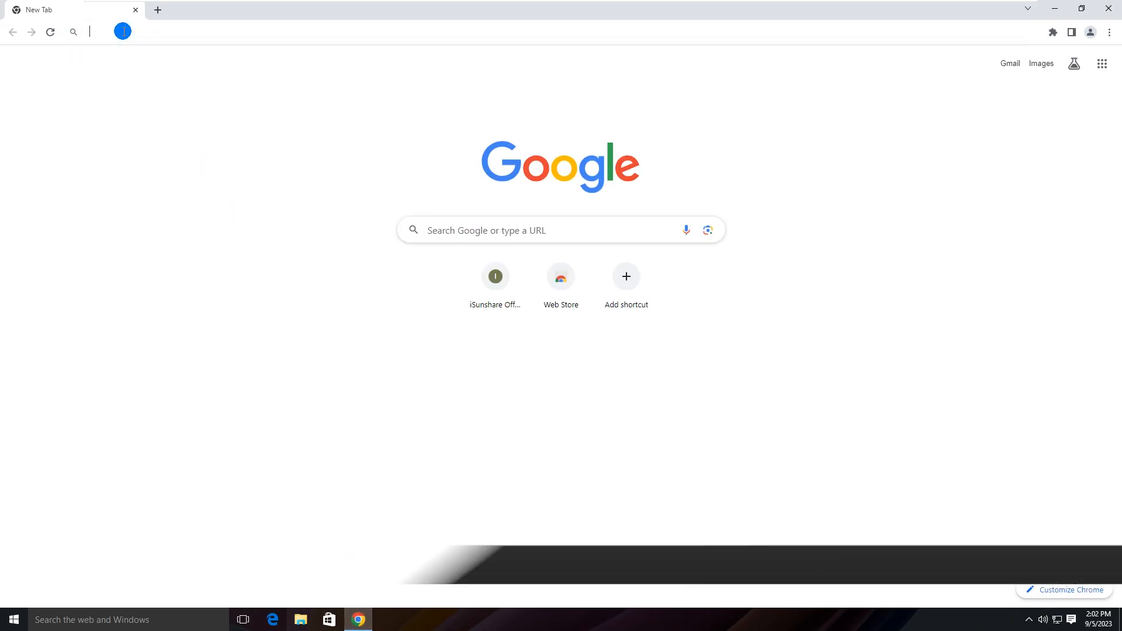
pyautogui.write('www.isunshare.com')
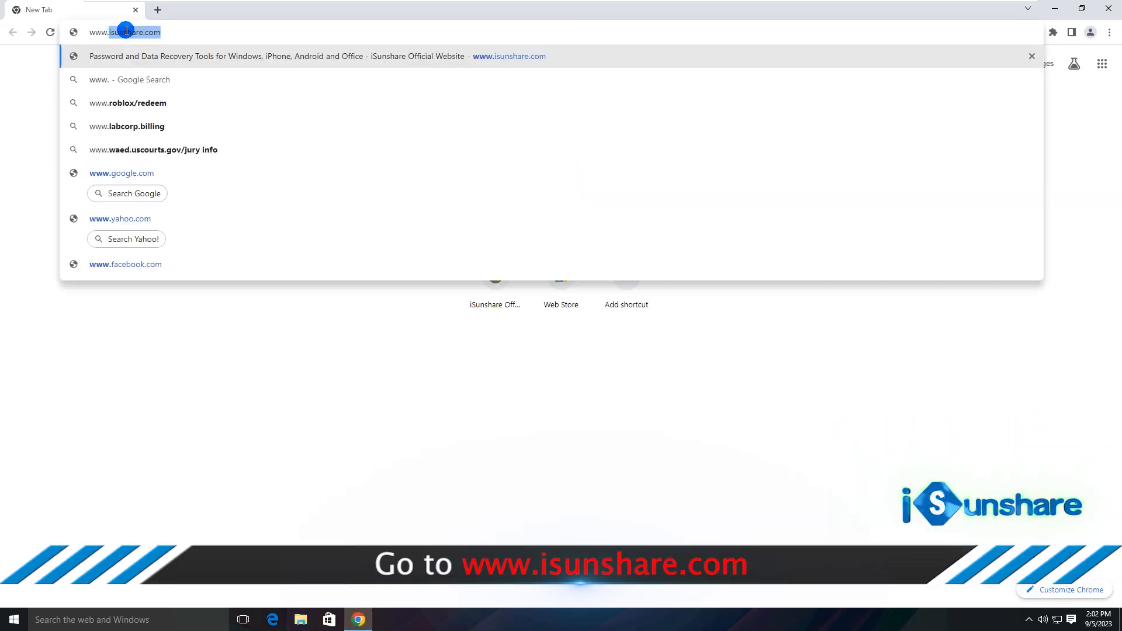
pyautogui.write('isunshare.com')
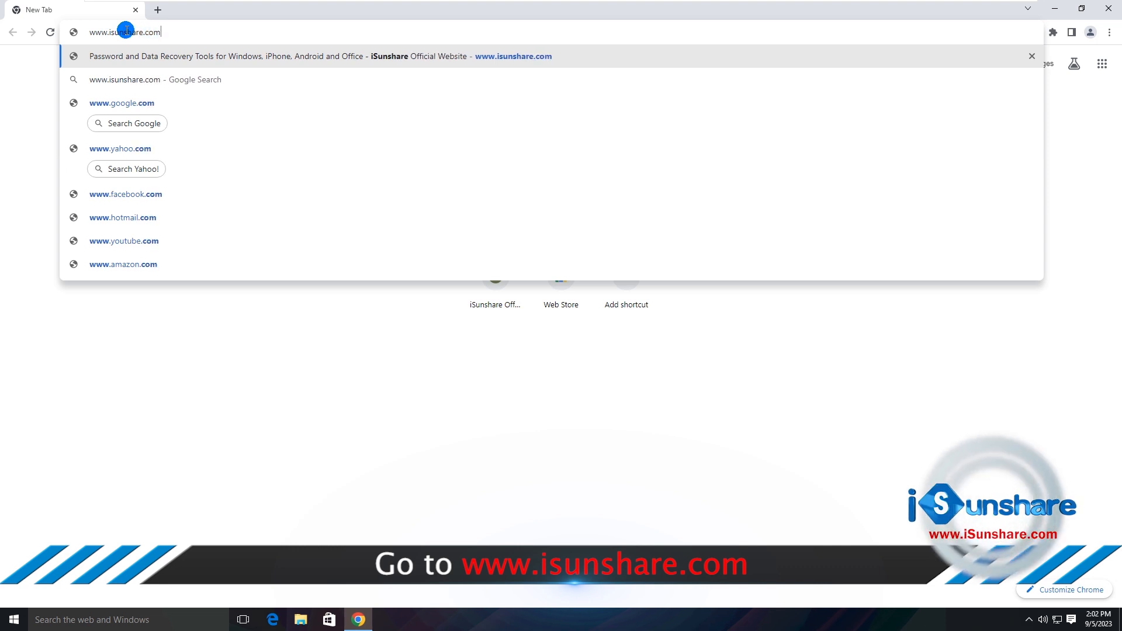
pyautogui.press('Return')
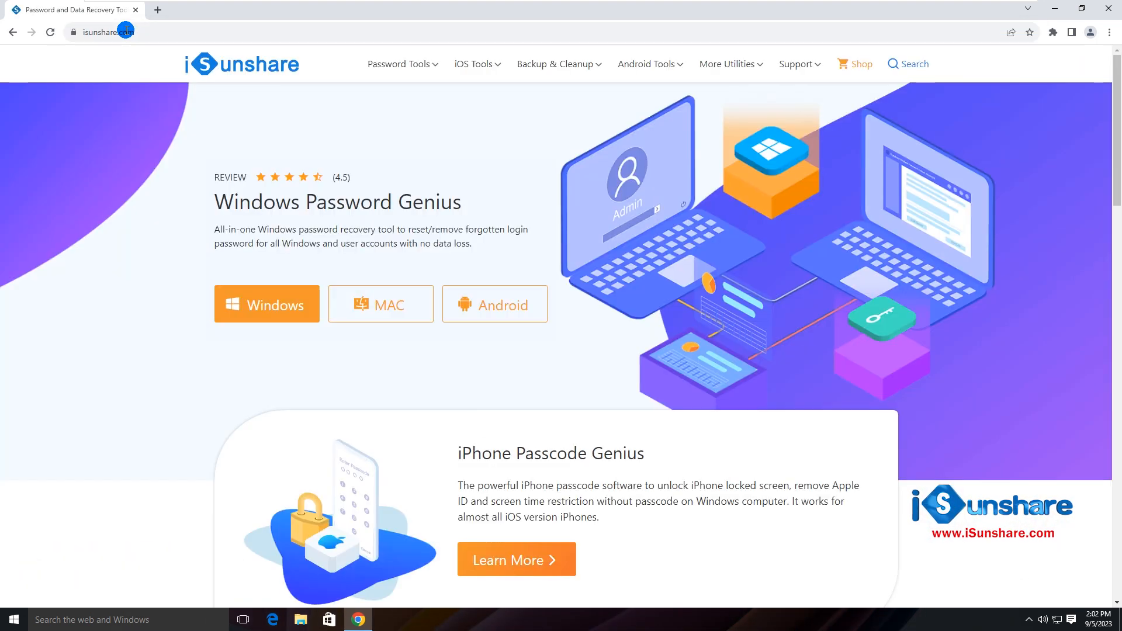
# - From Android Tools, reach the Android Password Genius page and download its installer
pyautogui.click(400, 63)
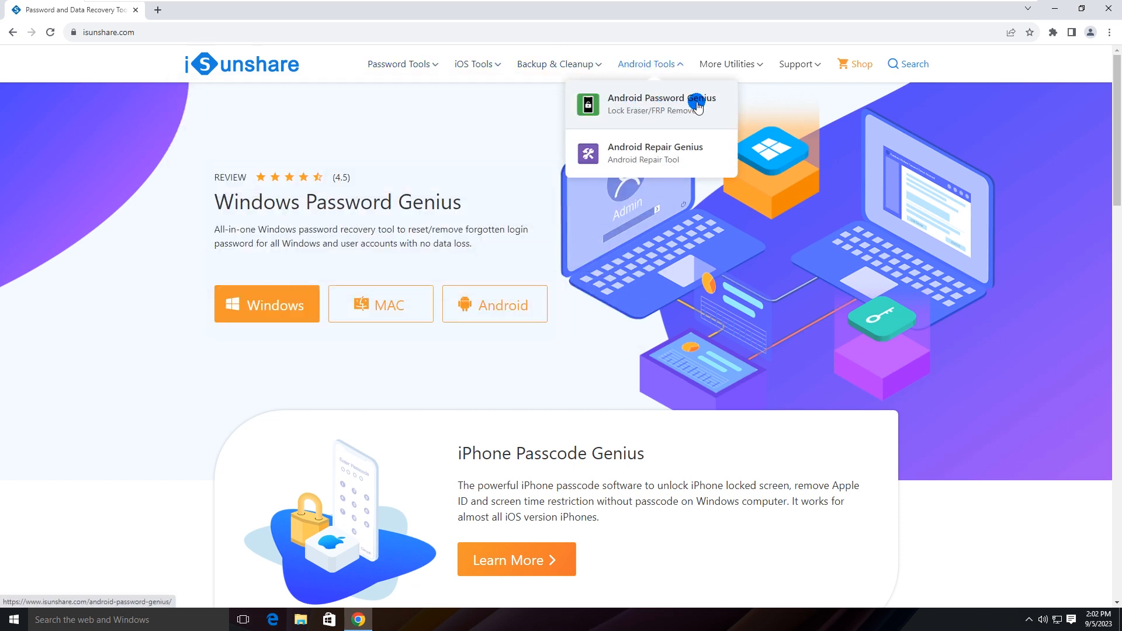
pyautogui.click(659, 99)
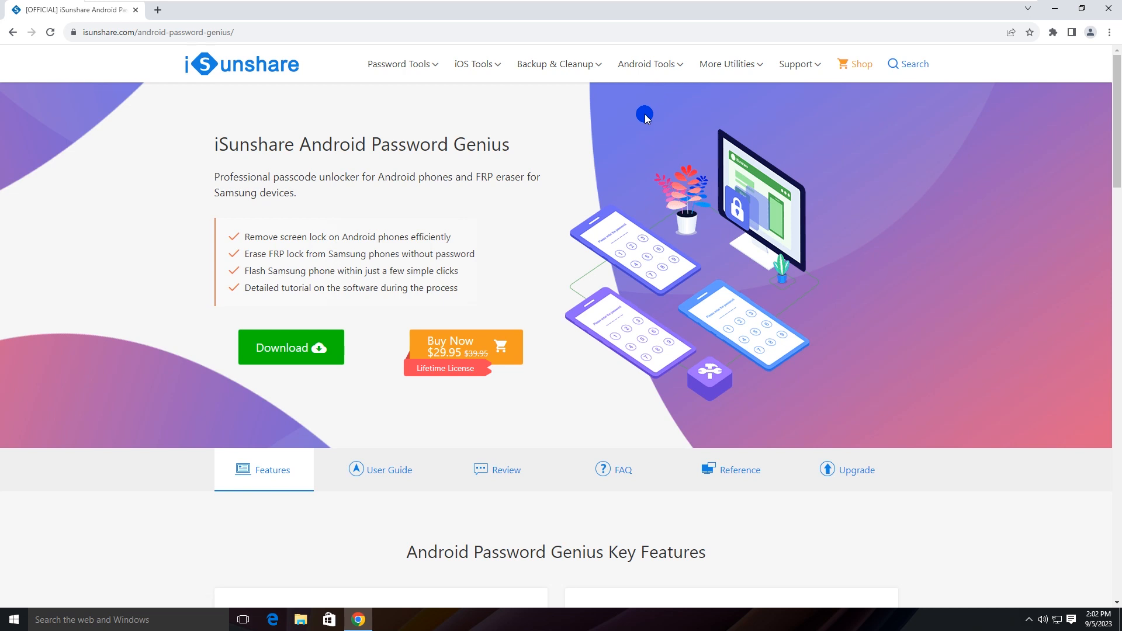
pyautogui.moveTo(476, 163)
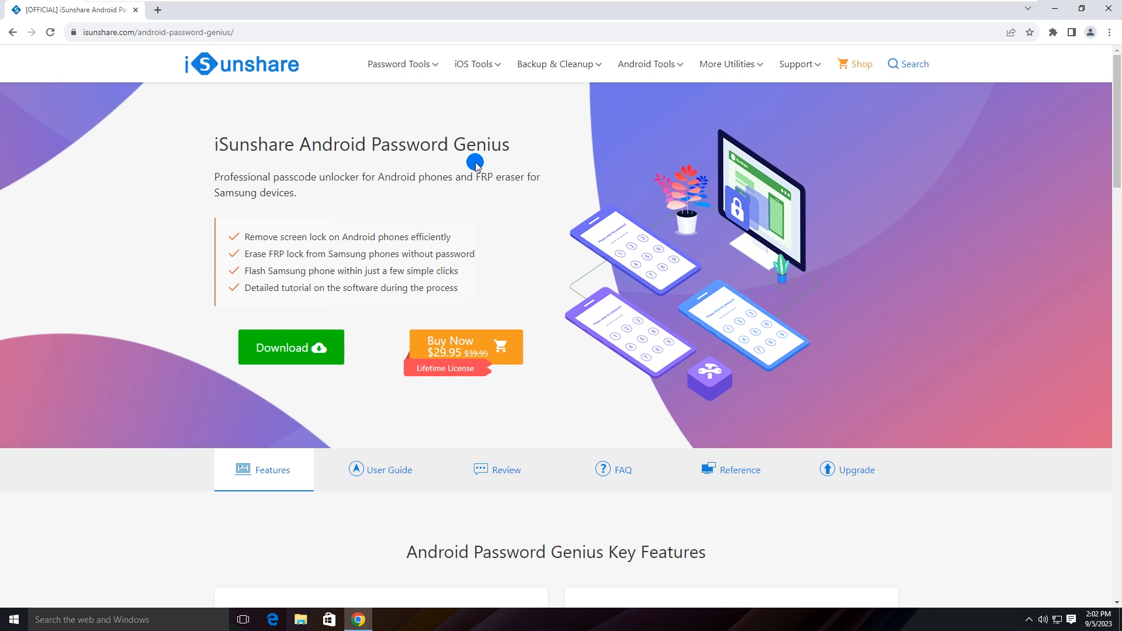
pyautogui.moveTo(352, 191)
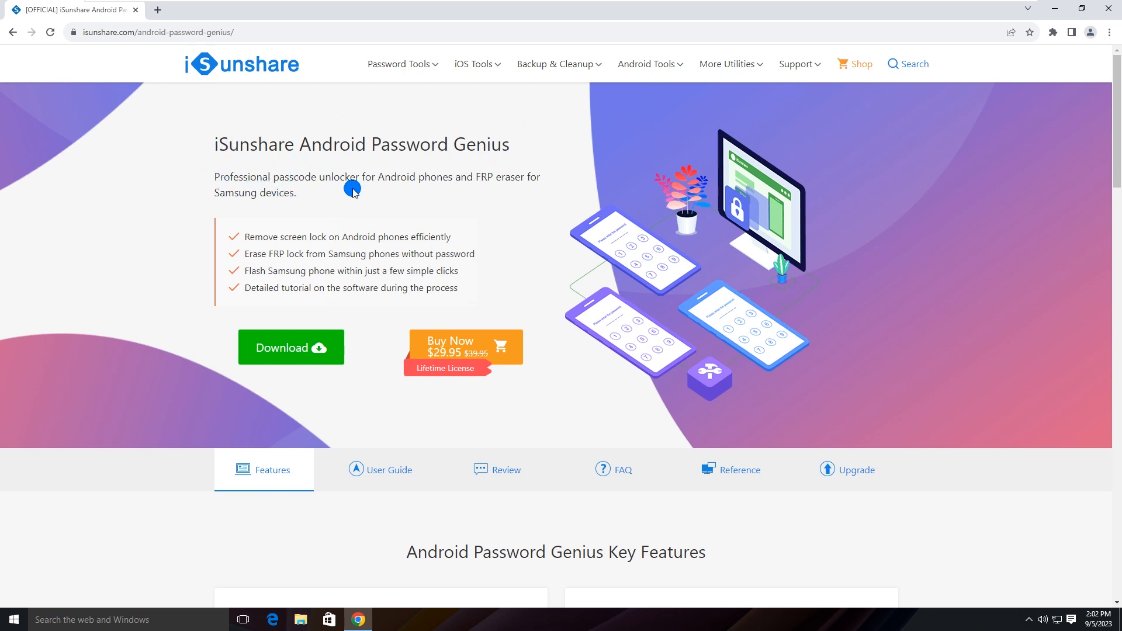
pyautogui.moveTo(296, 208)
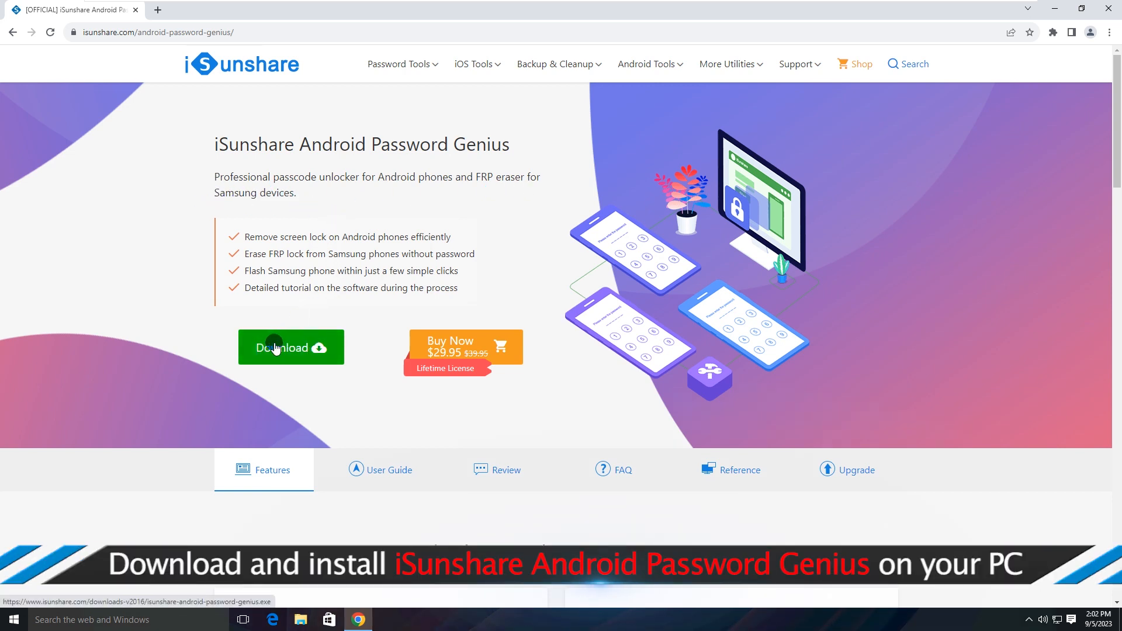
pyautogui.click(291, 348)
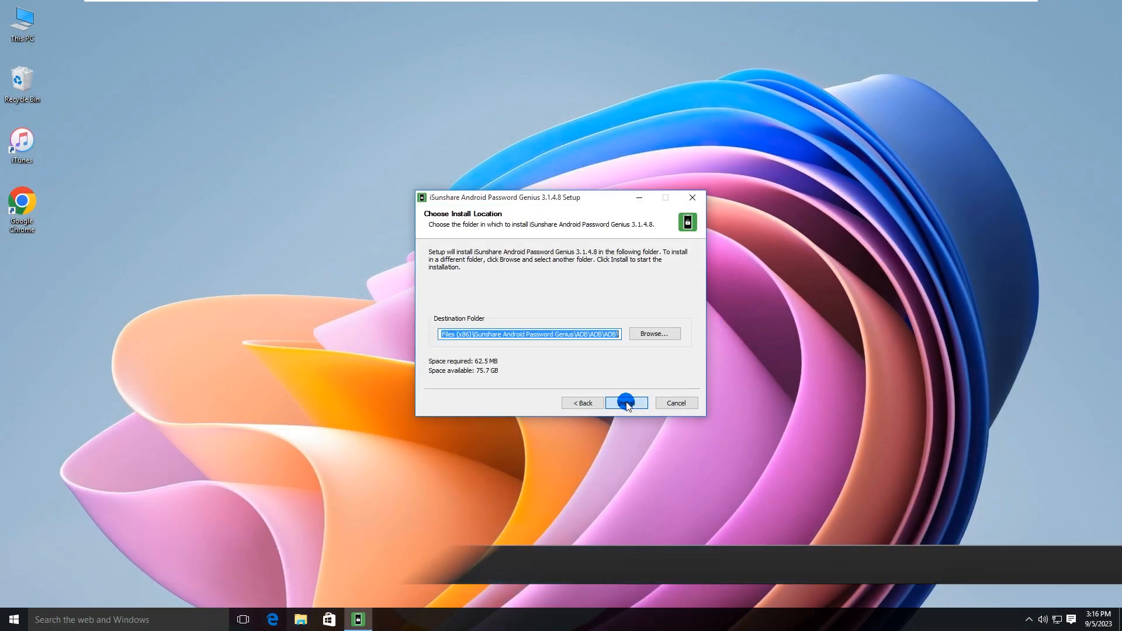
# - Install to the default folder, untick 'Visit our website', and finish with Launch checked
pyautogui.click(626, 403)
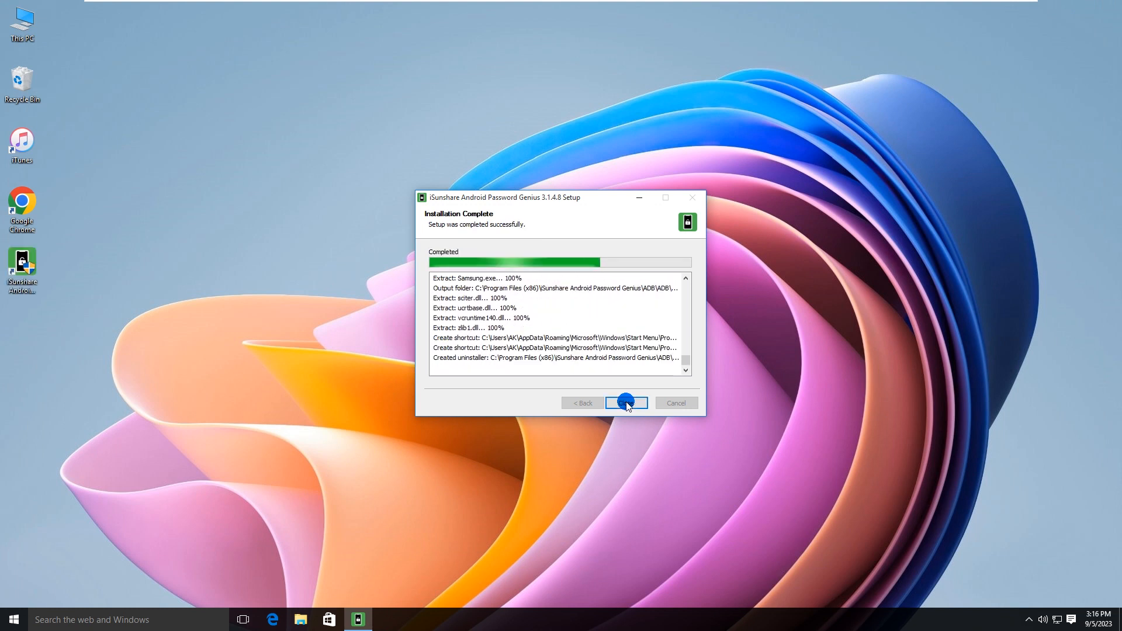
pyautogui.click(625, 402)
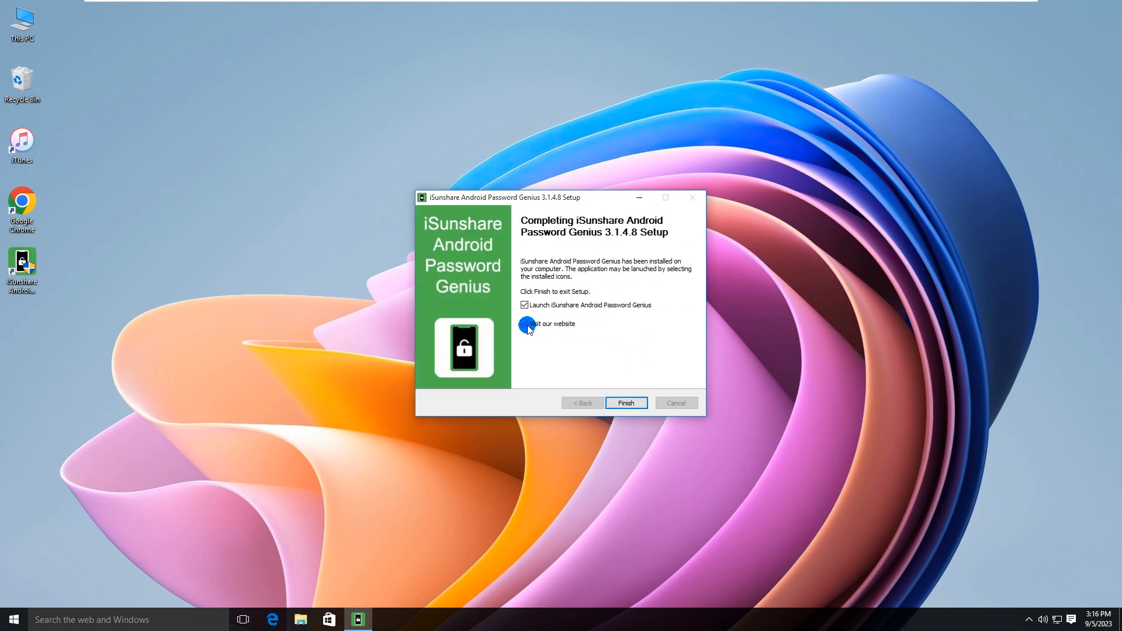
pyautogui.click(524, 324)
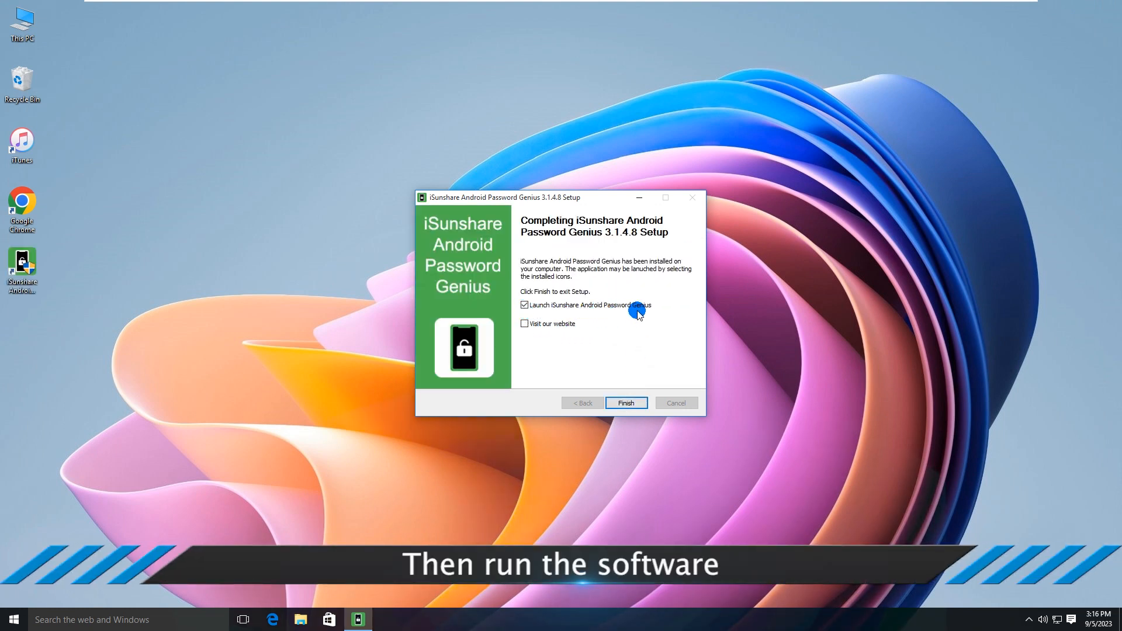
pyautogui.moveTo(620, 372)
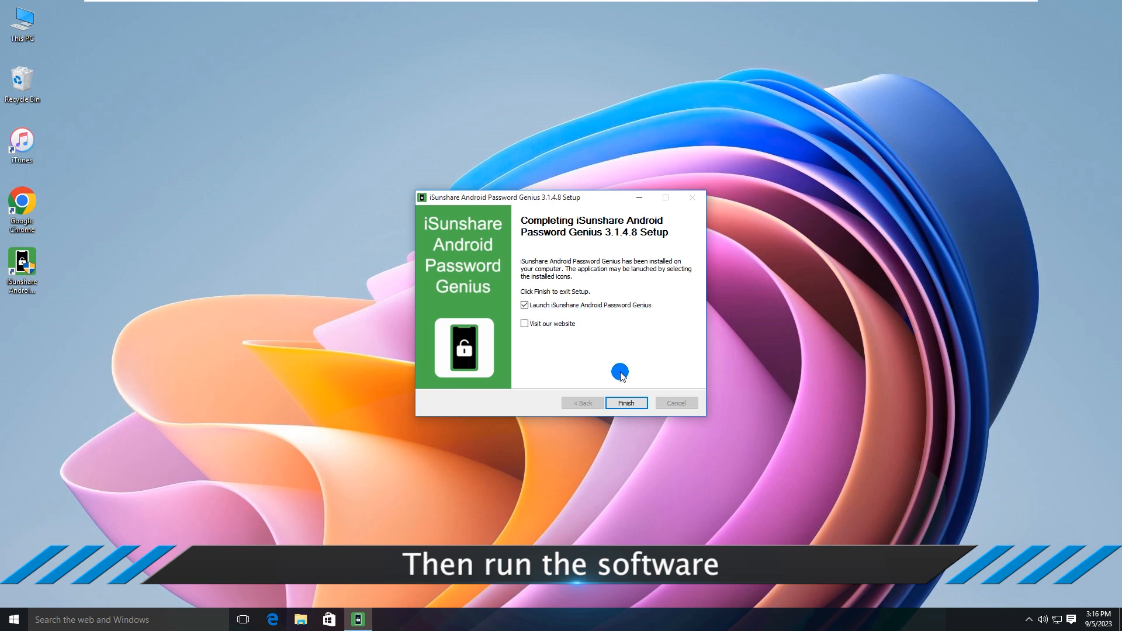
pyautogui.click(624, 403)
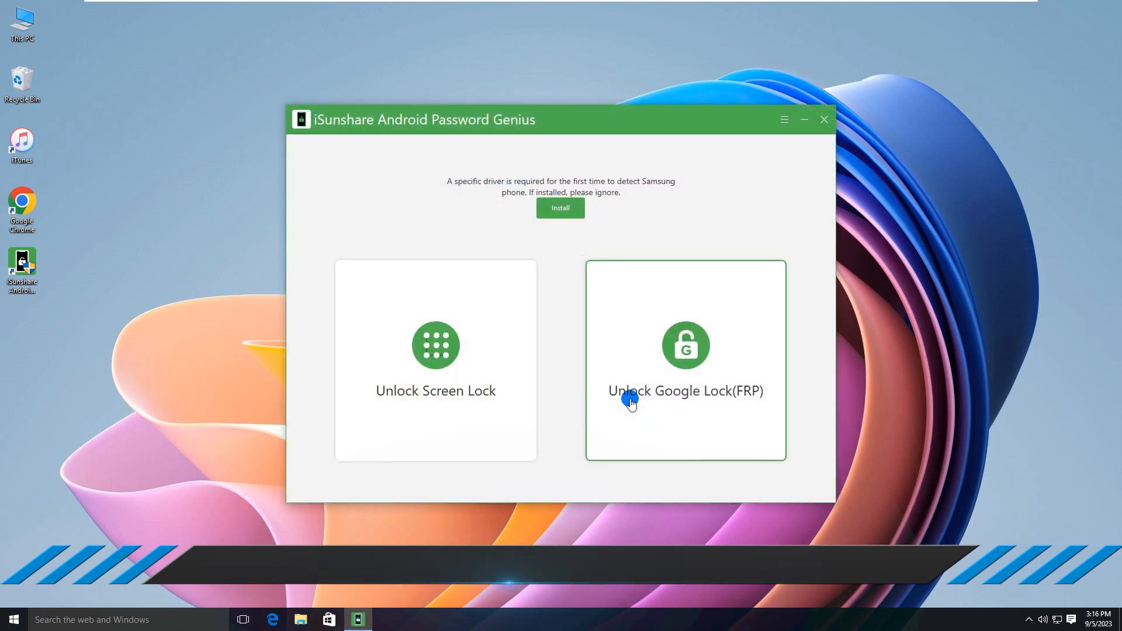
pyautogui.moveTo(543, 397)
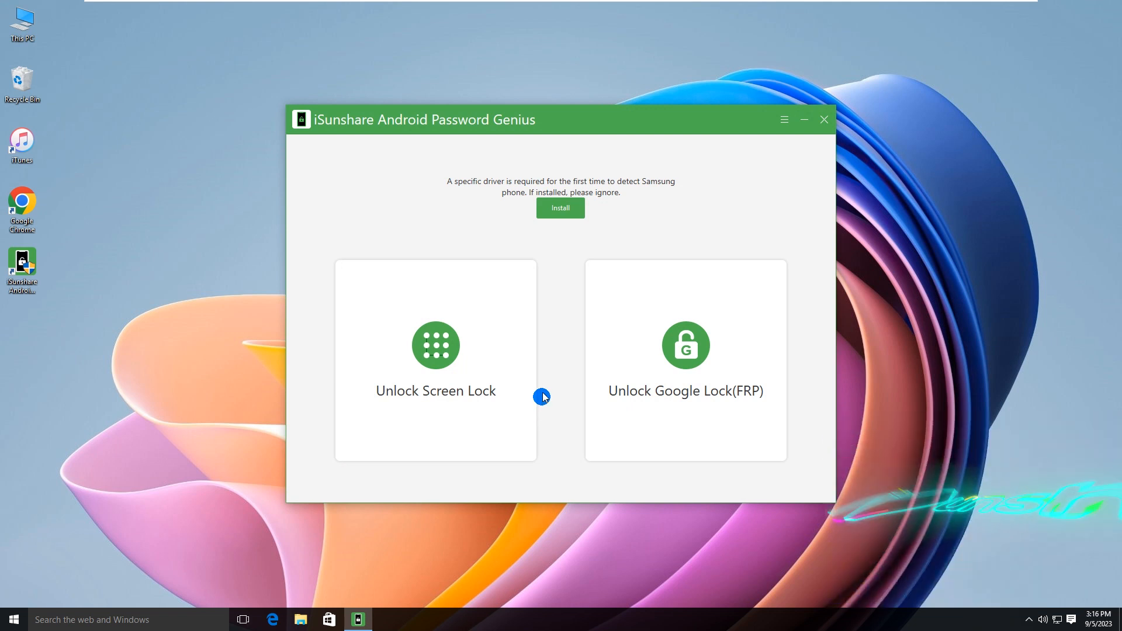
pyautogui.moveTo(547, 186)
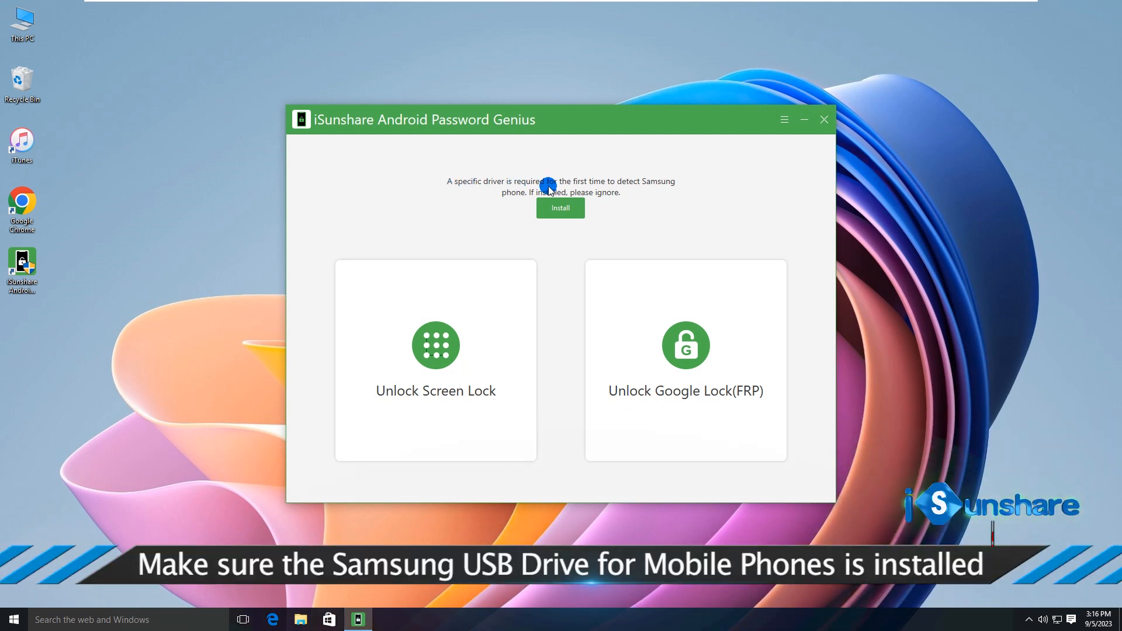
pyautogui.moveTo(613, 199)
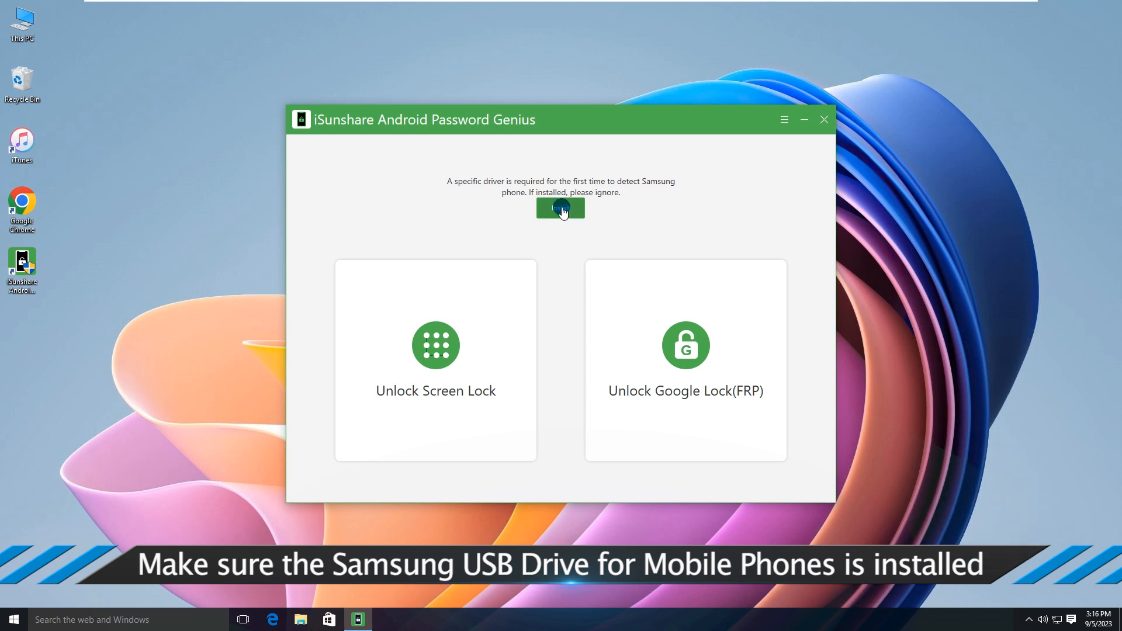
# - Start the Samsung phone driver install from the driver notice
pyautogui.click(560, 208)
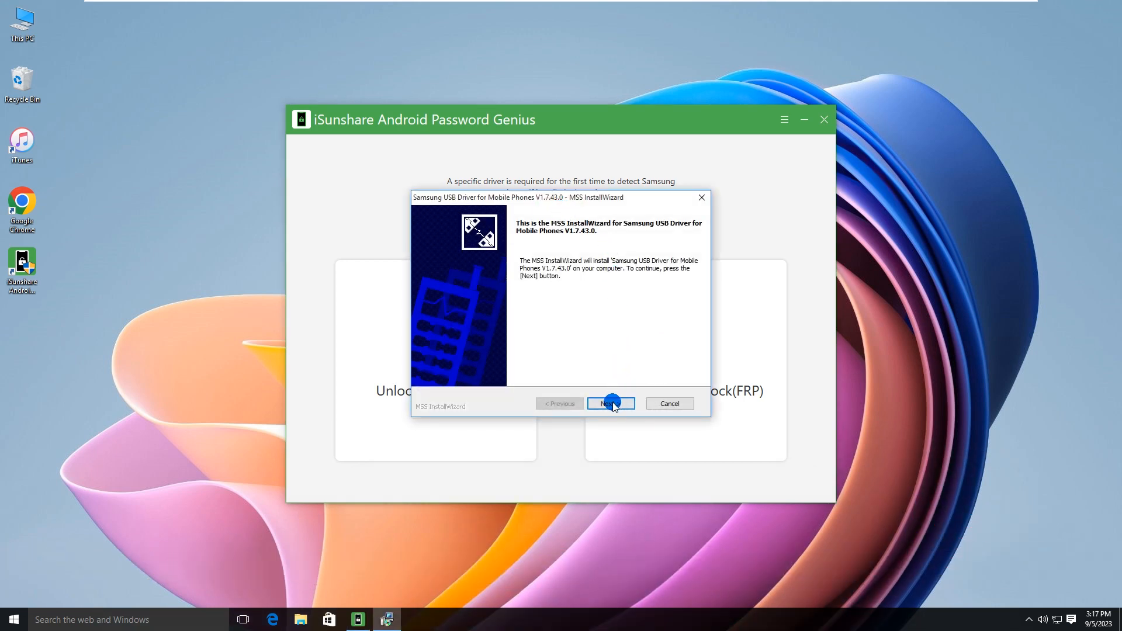
# - Install the Samsung USB Driver for Mobile Phones and finish the wizard
pyautogui.click(609, 403)
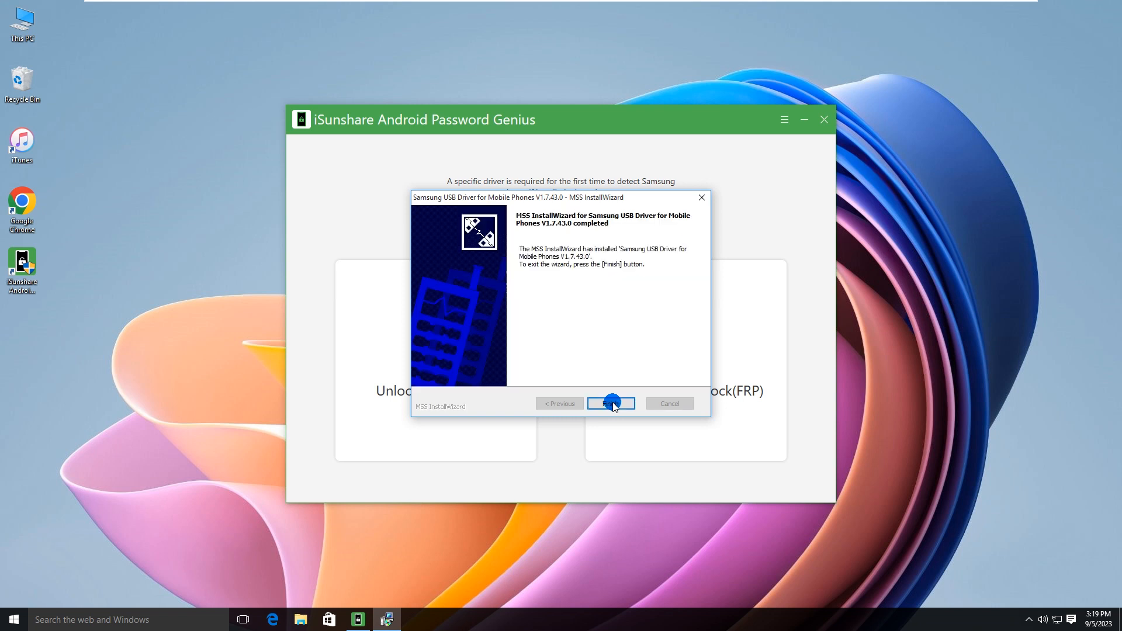
pyautogui.click(609, 403)
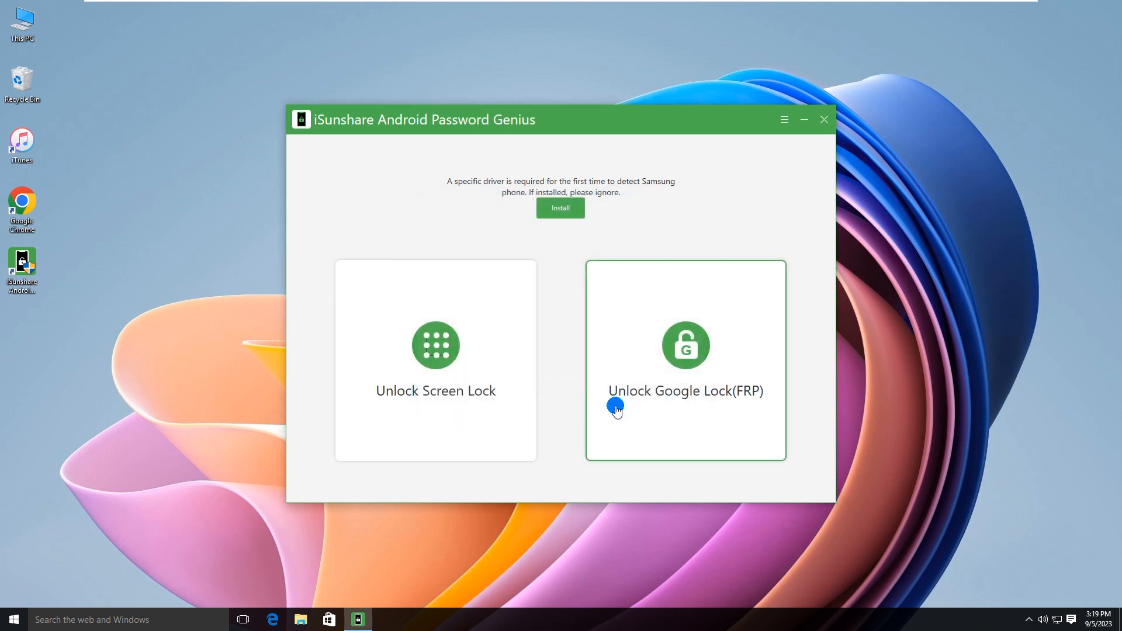
pyautogui.moveTo(659, 455)
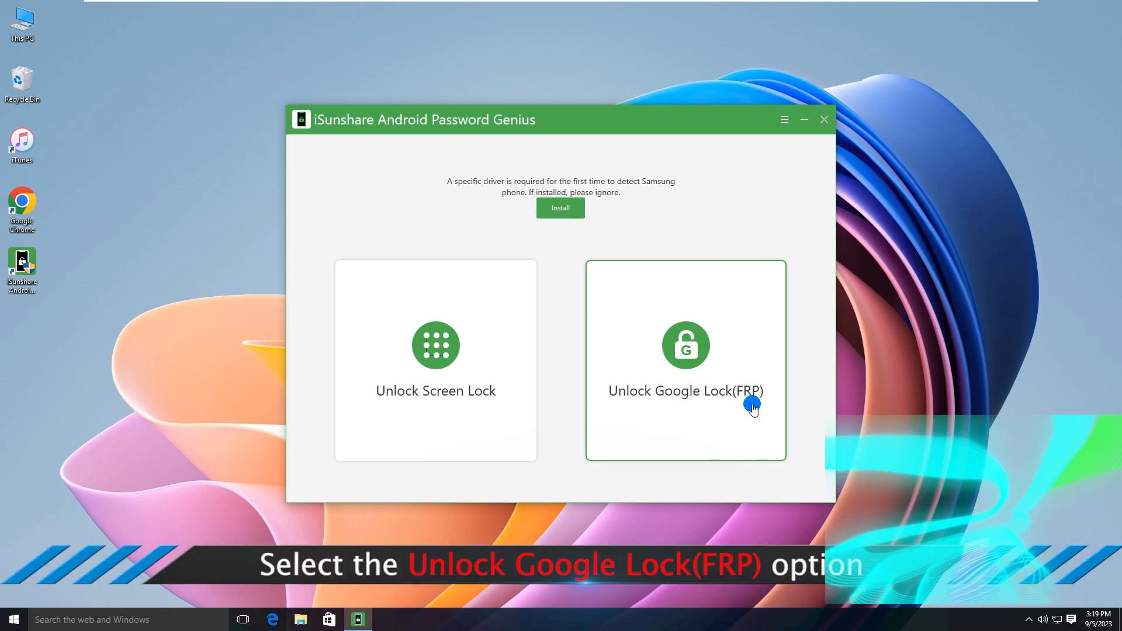
pyautogui.moveTo(678, 399)
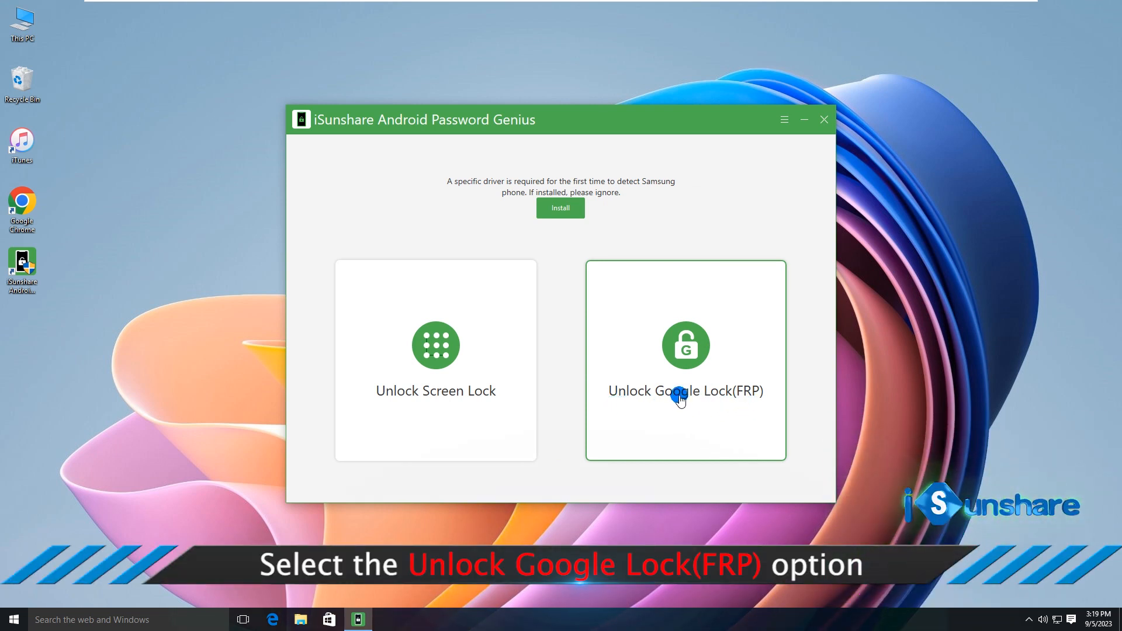
# - Choose Unlock Google Lock (FRP) and start the removal
pyautogui.click(685, 360)
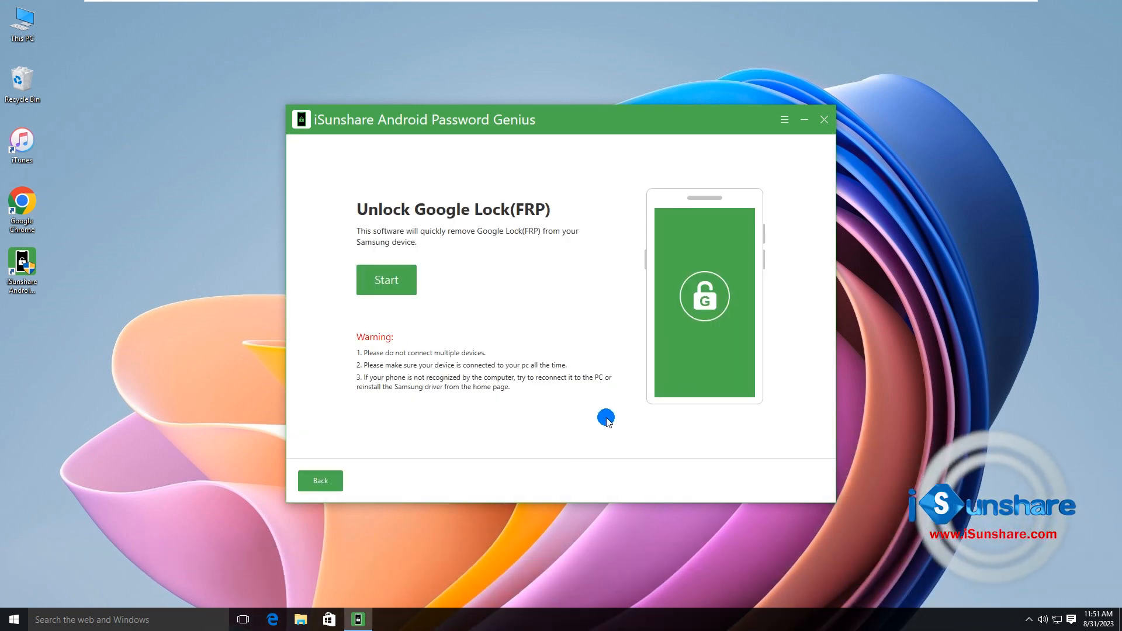
pyautogui.moveTo(372, 221)
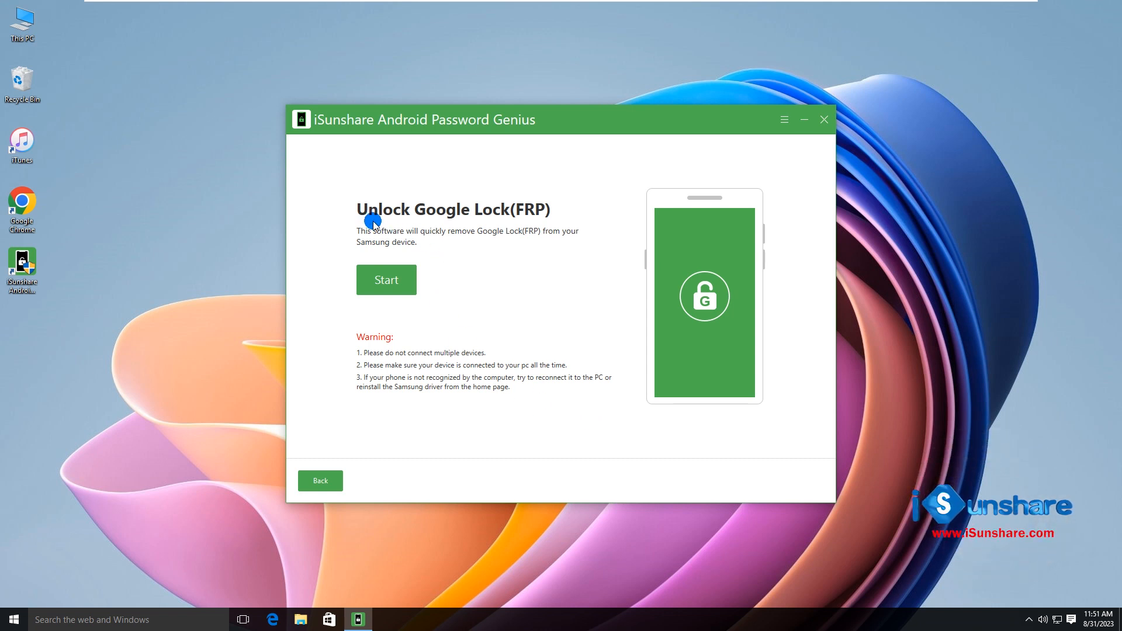
pyautogui.moveTo(490, 283)
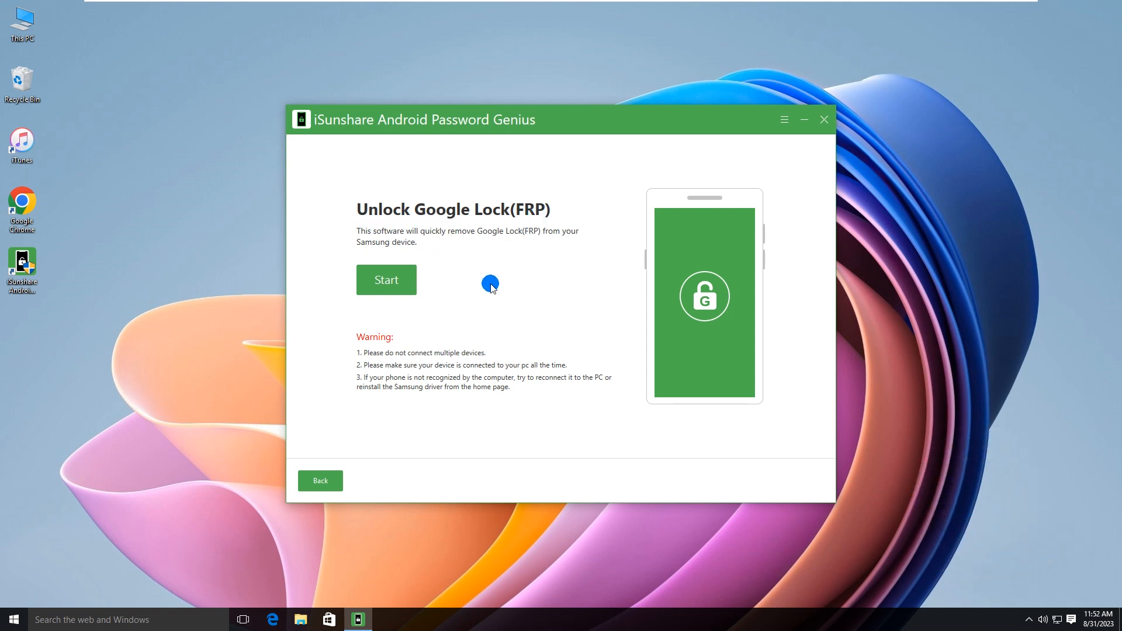
pyautogui.moveTo(546, 237)
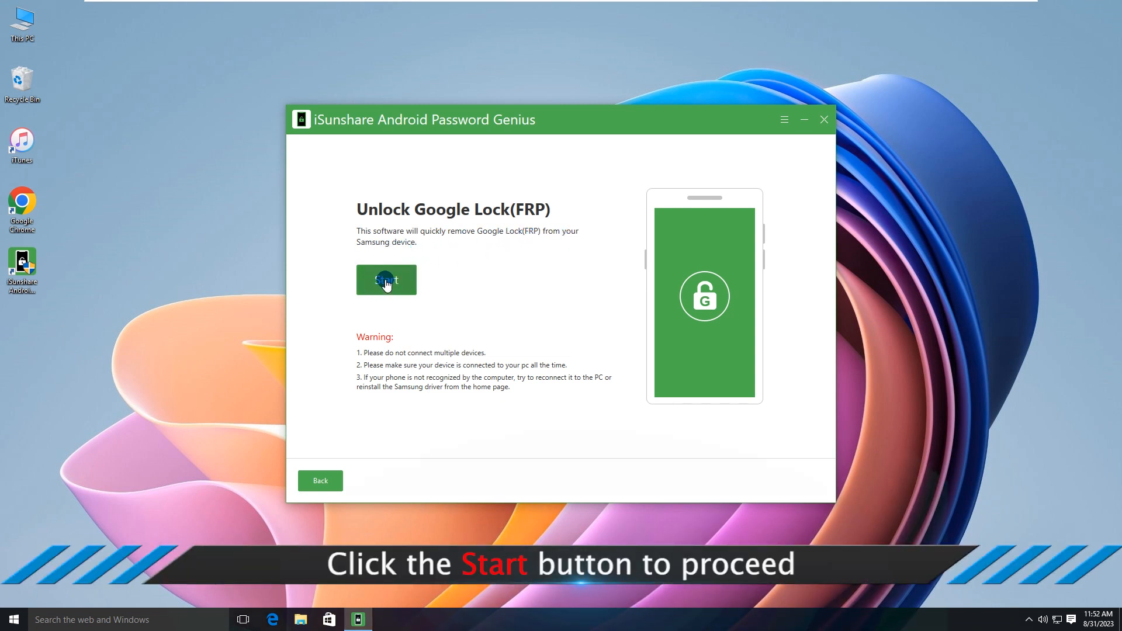
pyautogui.click(387, 280)
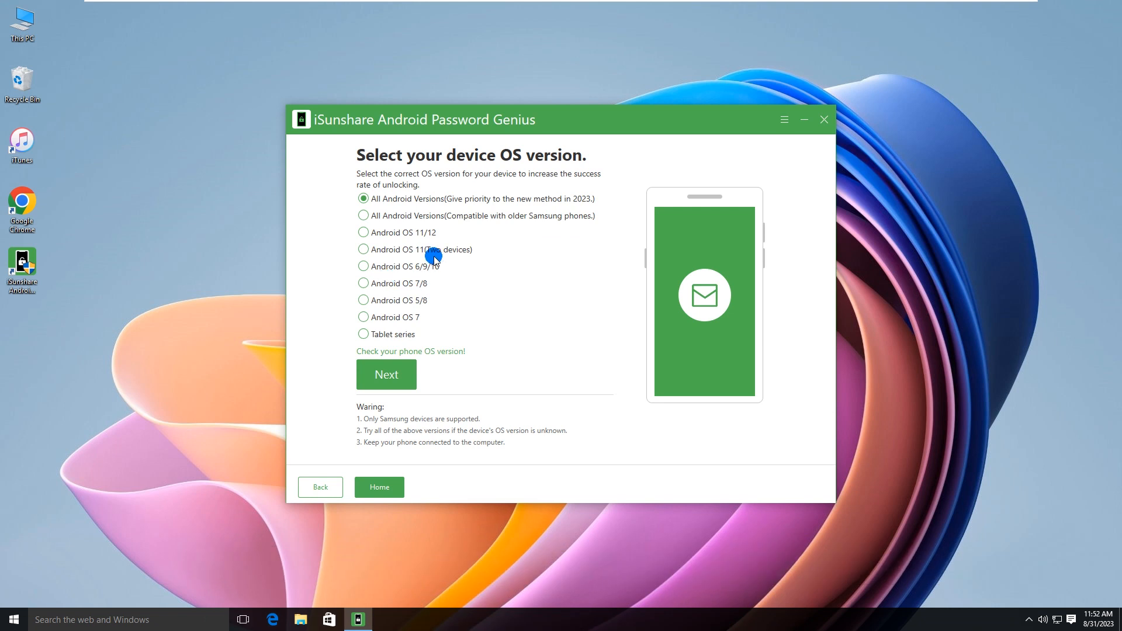
pyautogui.moveTo(511, 163)
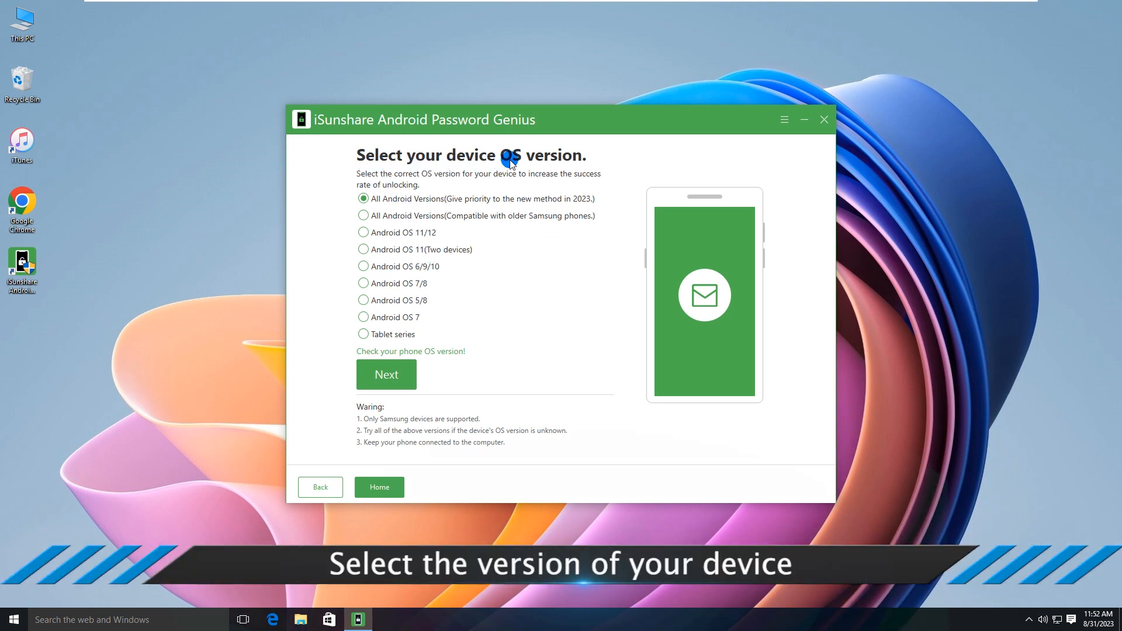
pyautogui.moveTo(400, 245)
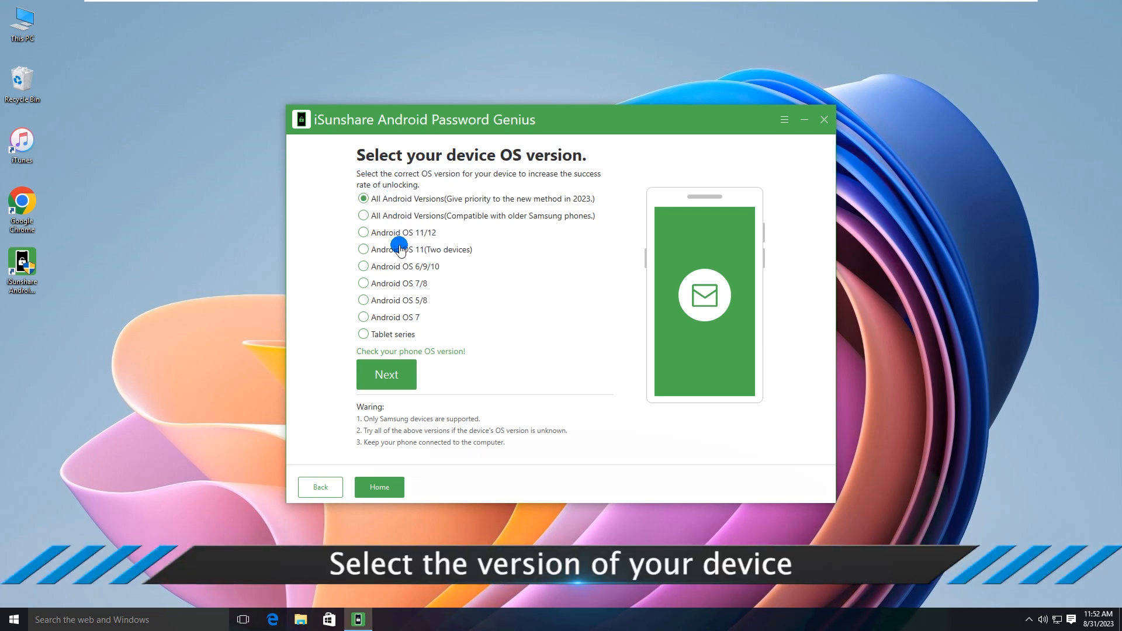
pyautogui.moveTo(401, 324)
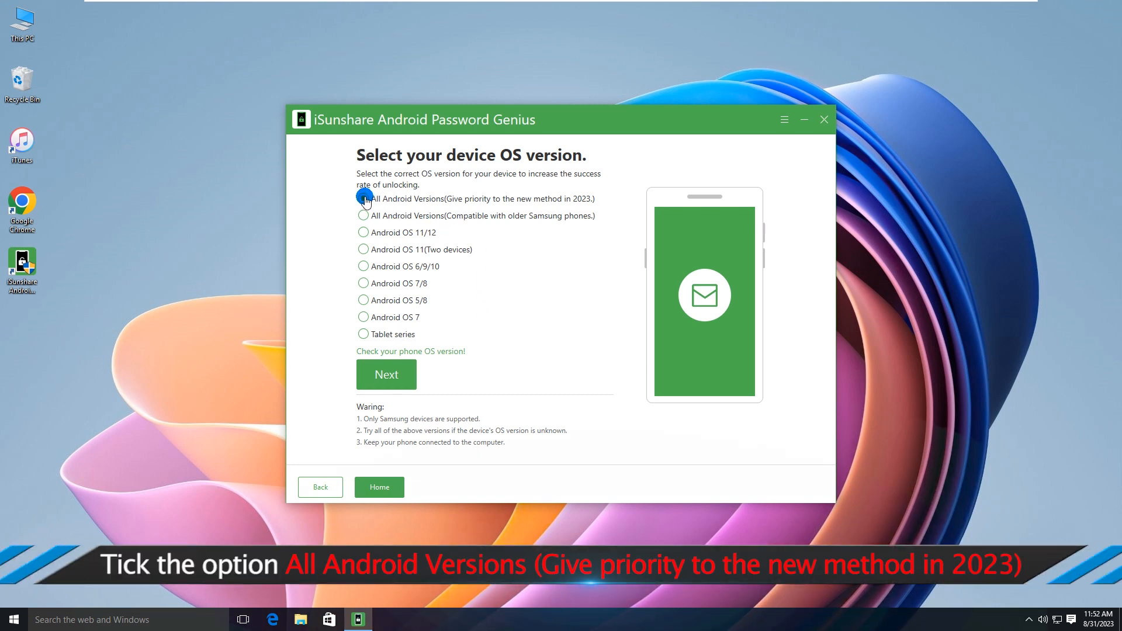
# - Select 'All Android Versions (new method in 2023)' and continue to the Samsung setup steps
pyautogui.click(364, 199)
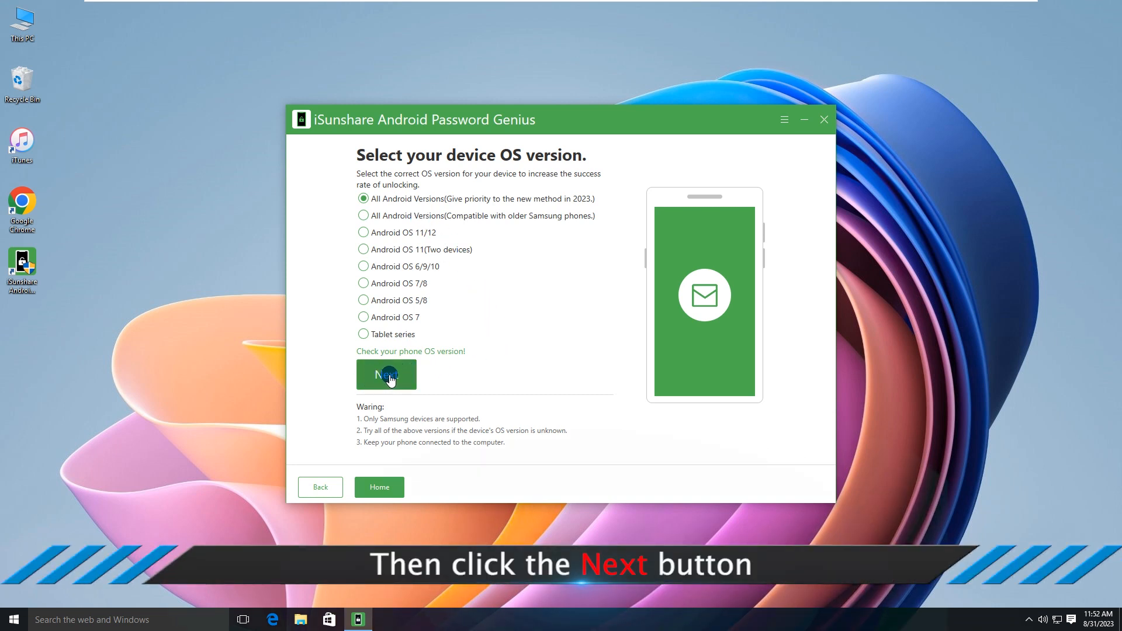
pyautogui.click(386, 375)
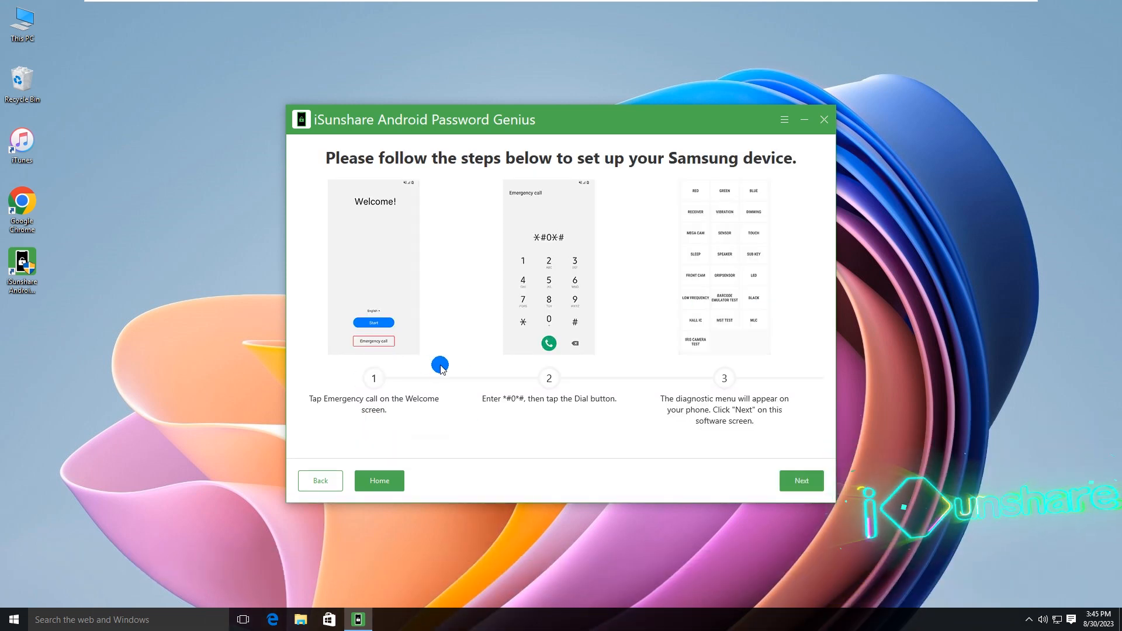
pyautogui.moveTo(694, 176)
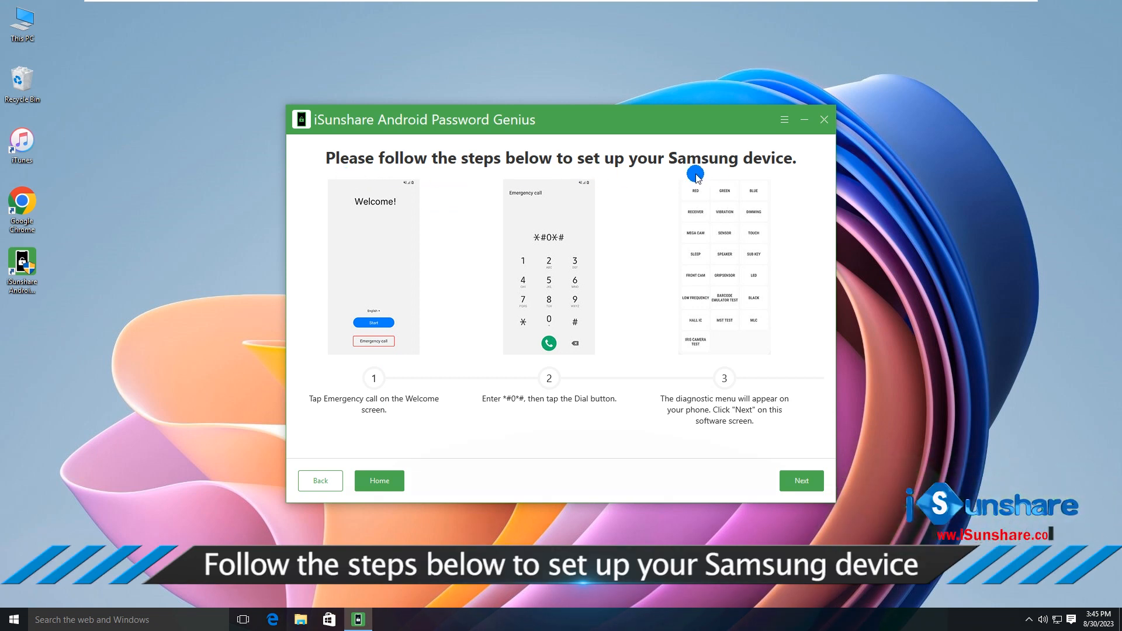
pyautogui.moveTo(324, 410)
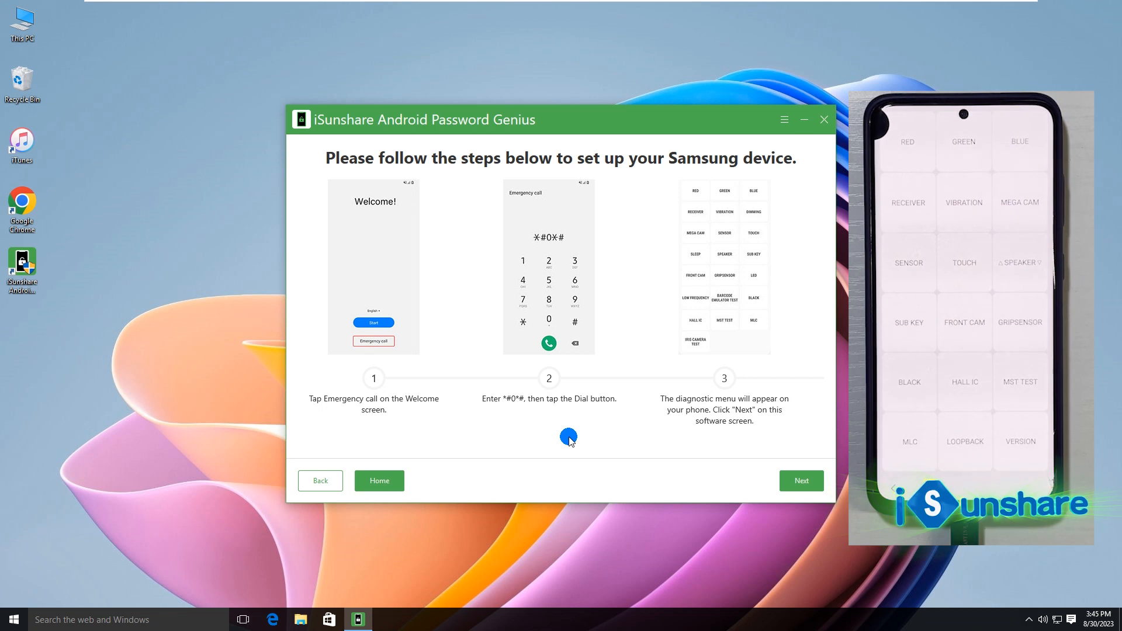
pyautogui.moveTo(758, 435)
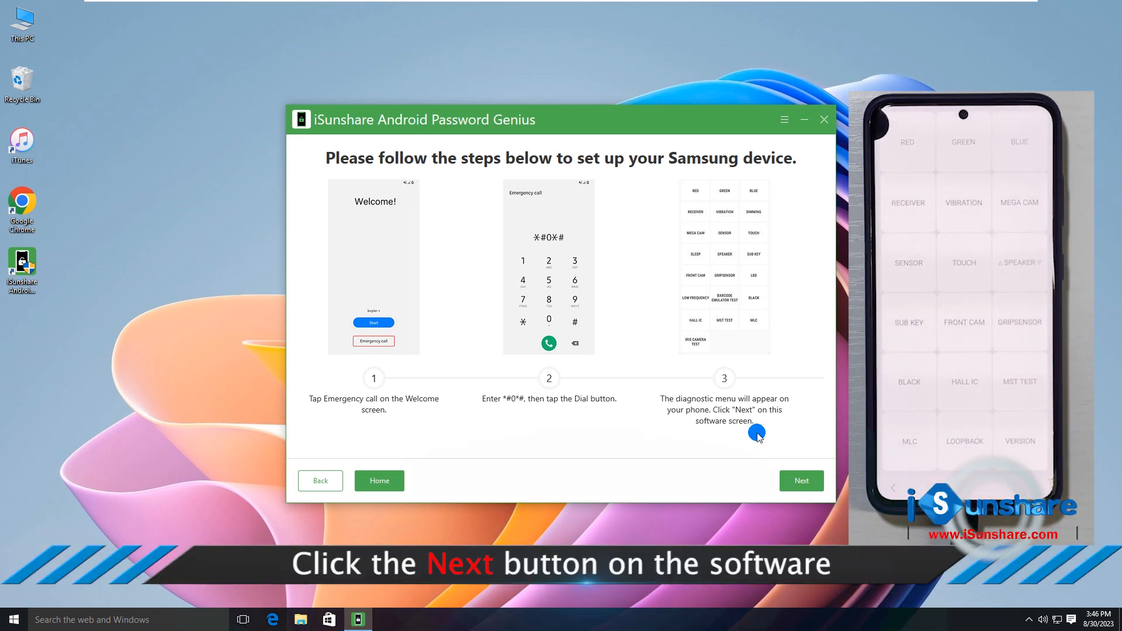
# - Continue past the *#0*# dial-code steps to the USB debugging instructions
pyautogui.click(801, 480)
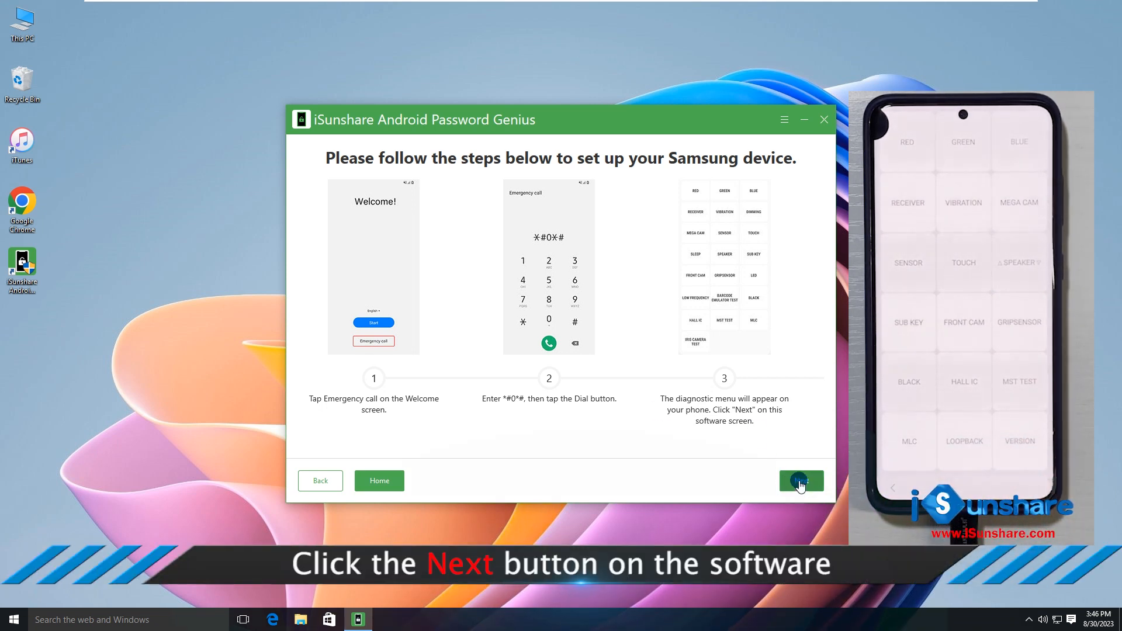
pyautogui.click(800, 481)
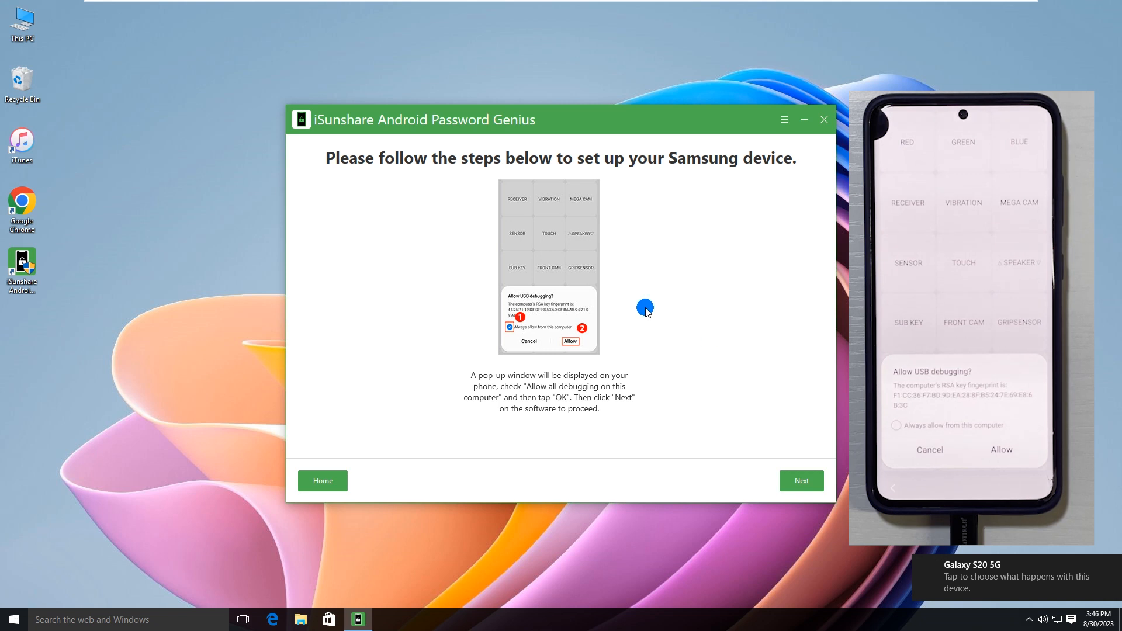
pyautogui.moveTo(721, 164)
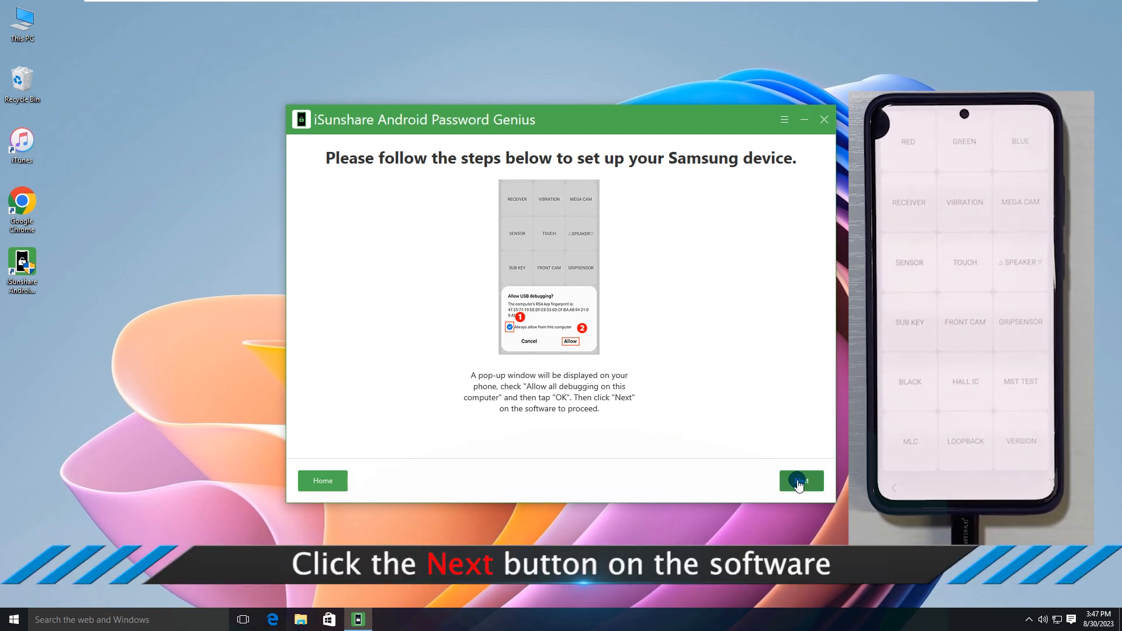
# - Continue once USB debugging is allowed on the phone, running the Google lock removal
pyautogui.click(800, 481)
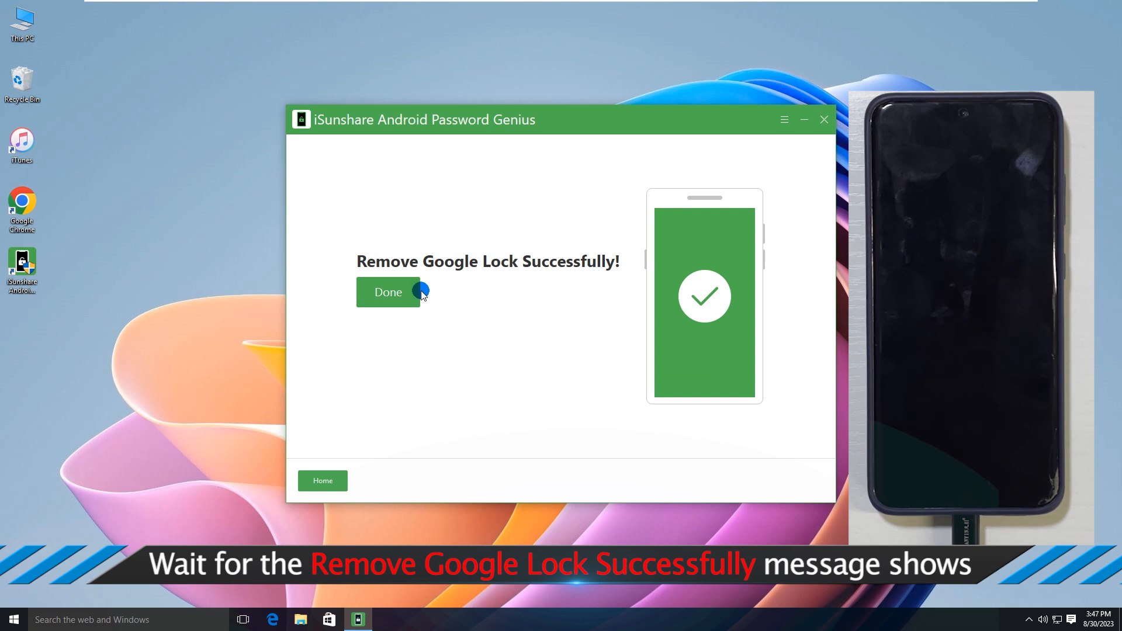
# - Acknowledge 'Remove Google Lock Successfully!' with Done
pyautogui.click(388, 293)
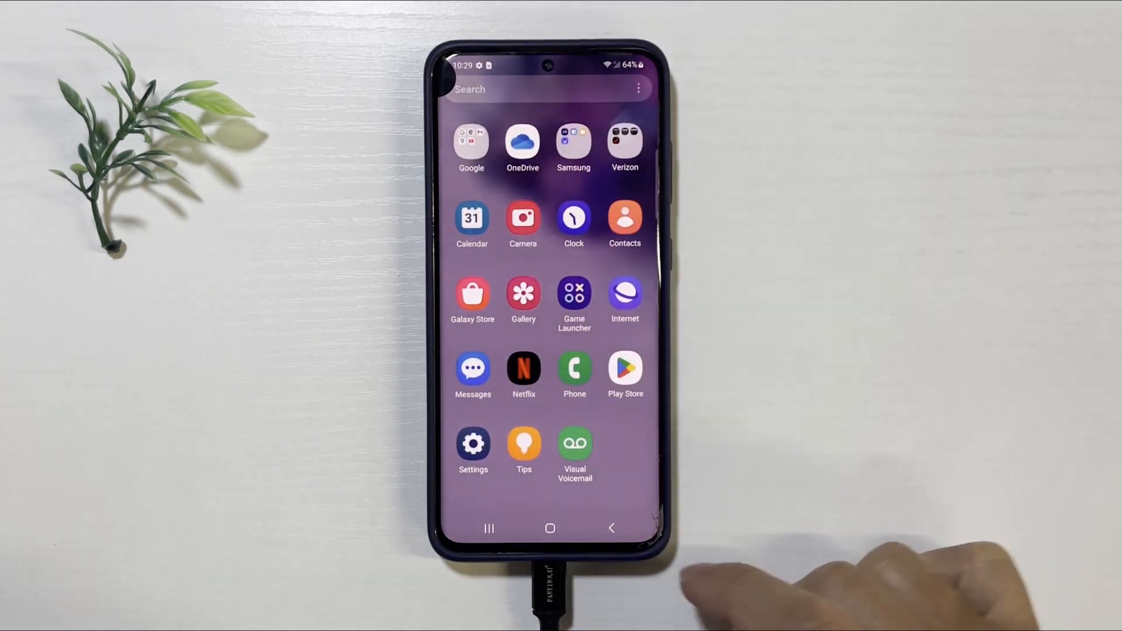
# - Return the unlocked phone from the app drawer to its main home screen
pyautogui.click(549, 528)
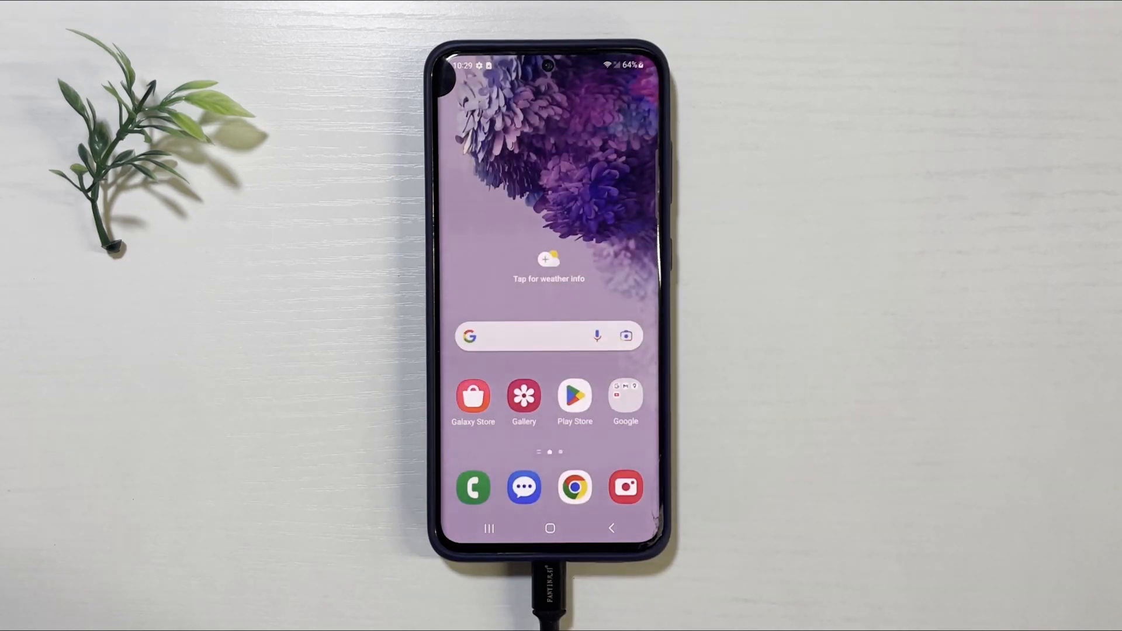